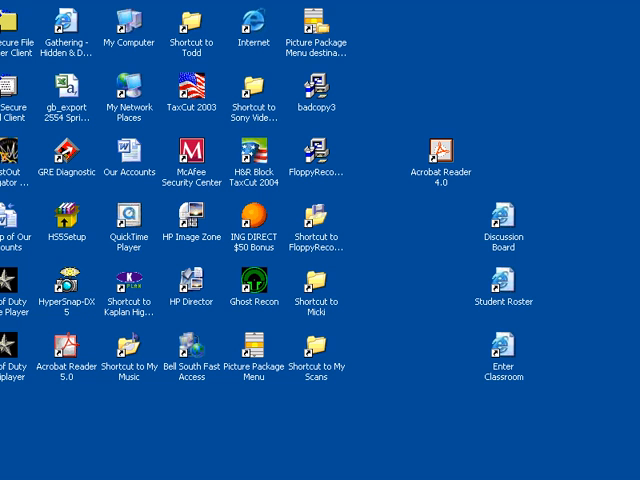
pyautogui.moveTo(260, 448)
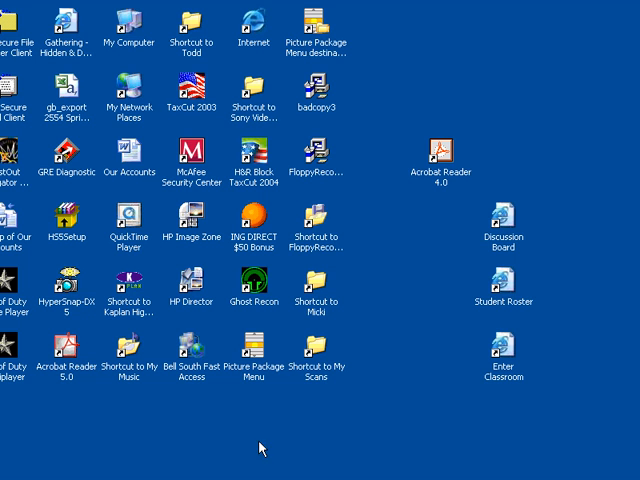
# Step: Bring up the Start menu from the taskbar
pyautogui.click(24, 476)
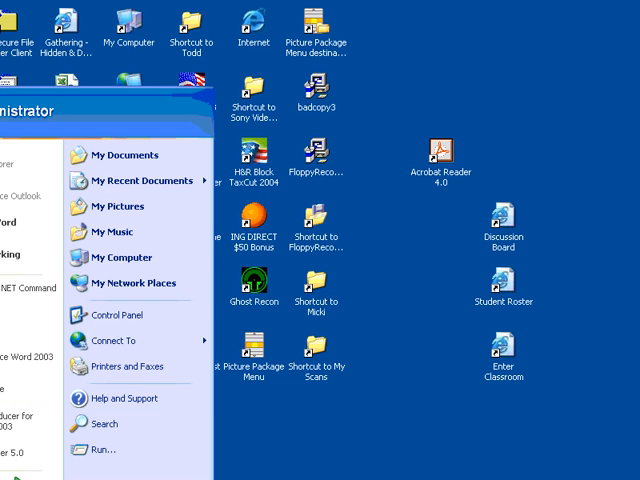
pyautogui.moveTo(102, 448)
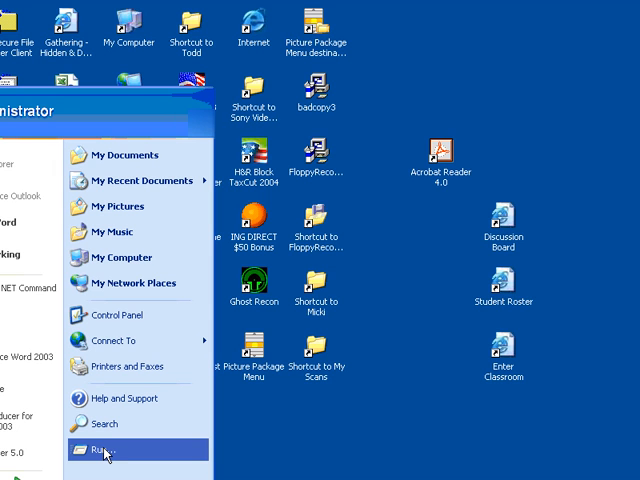
# Step: Launch cmd through the Run dialog to get a Command Prompt window
pyautogui.click(100, 450)
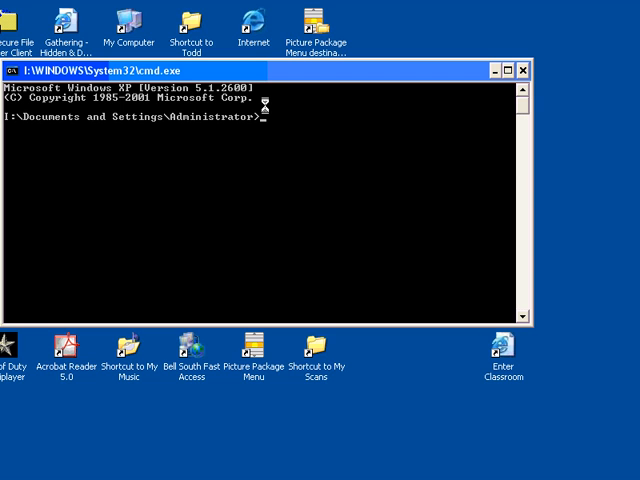
pyautogui.moveTo(284, 116)
pyautogui.write('r')
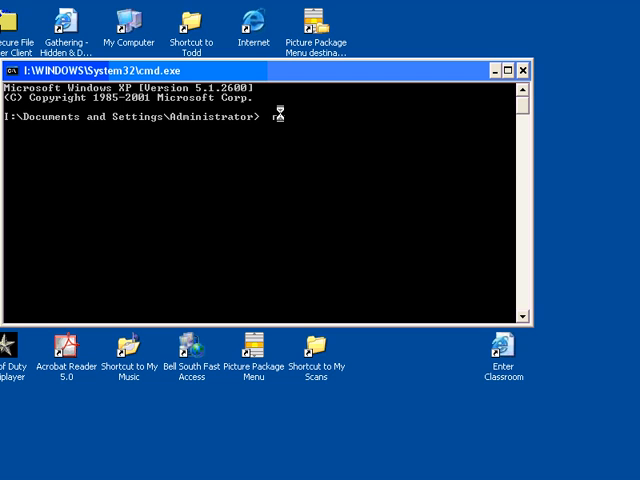
# Step: Ping the loopback address 127.0.0.1 and receive four replies with 0% loss
pyautogui.write('ping 1')
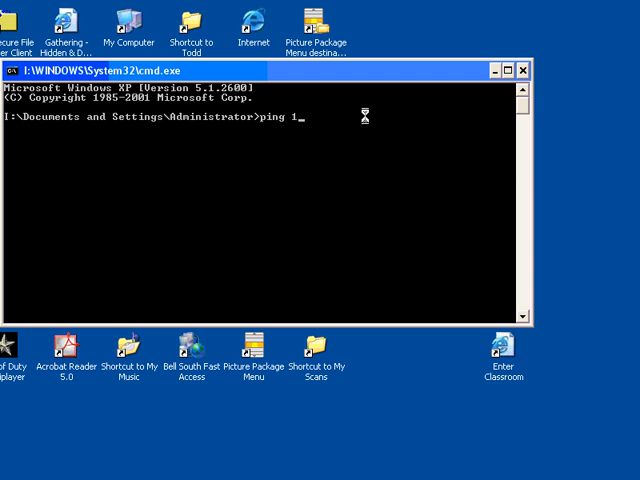
pyautogui.write('27.0.0')
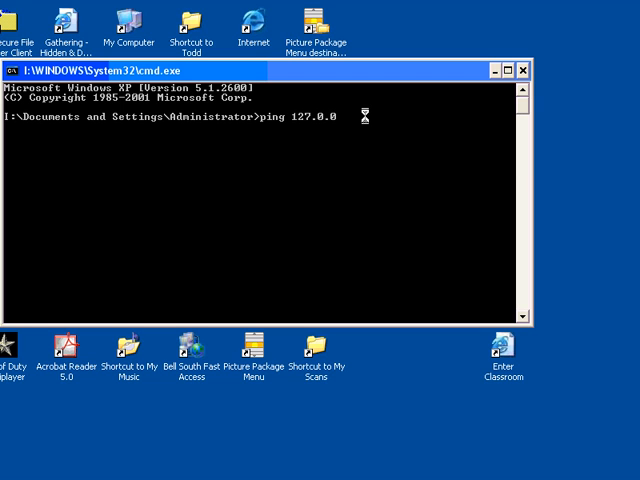
pyautogui.press('Return')
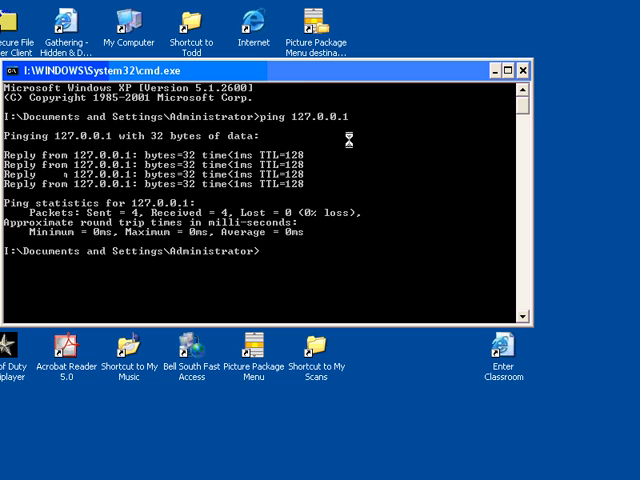
# Step: Run ipconfig to show address 192.168.1.2 and gateway 192.168.1.1
pyautogui.write('ipconfig')
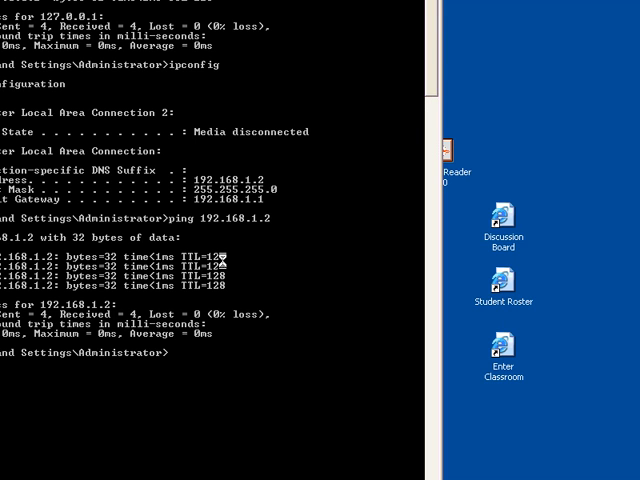
pyautogui.write('ng 192.168.1.1')
pyautogui.write('ping www.yahoo.com')
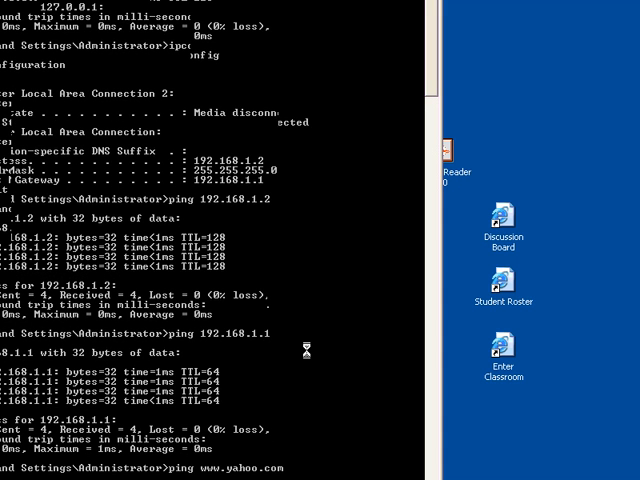
pyautogui.scroll(-3)
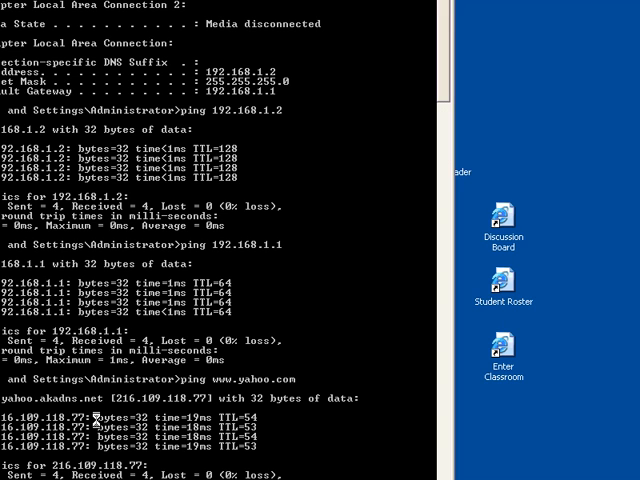
# Step: Review the yahoo ping replies and the ARP table's dynamic entry for 192.168.1.1
pyautogui.scroll(-3)
pyautogui.write('tracert www.yahoo.com')
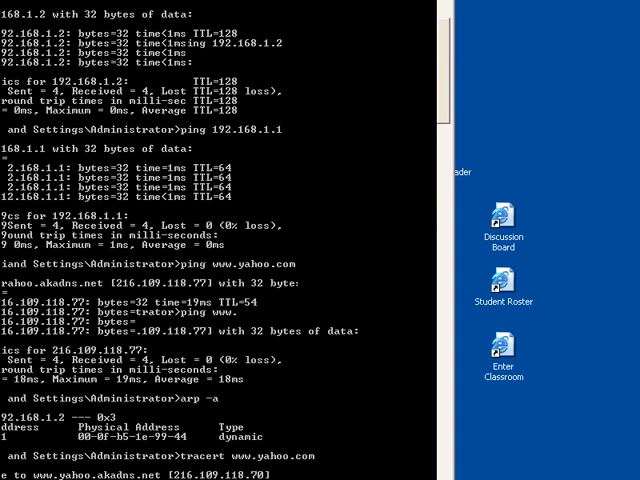
pyautogui.scroll(-3)
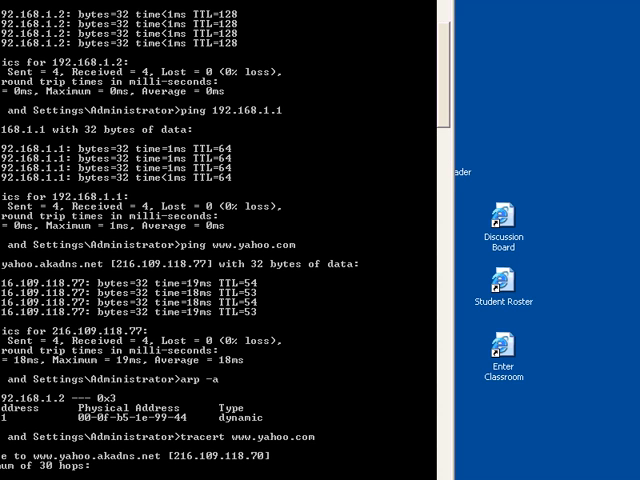
pyautogui.scroll(-3)
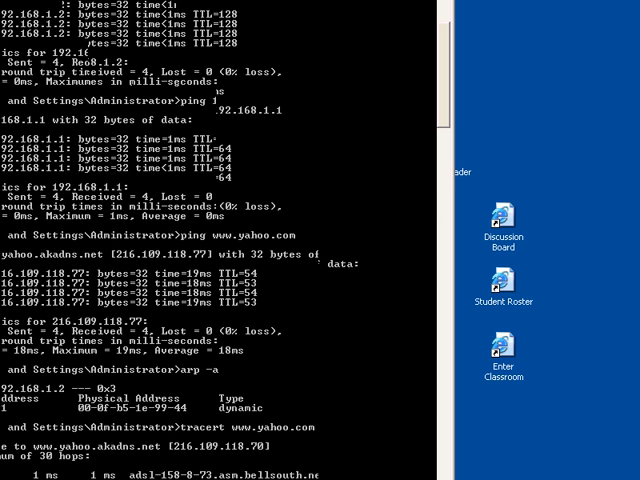
pyautogui.scroll(-3)
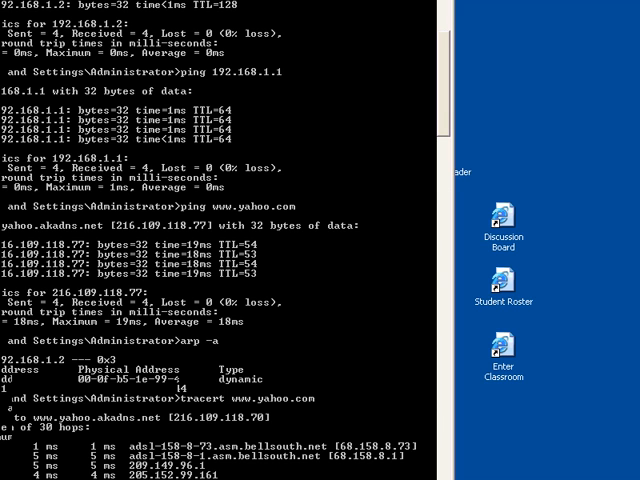
pyautogui.scroll(-3)
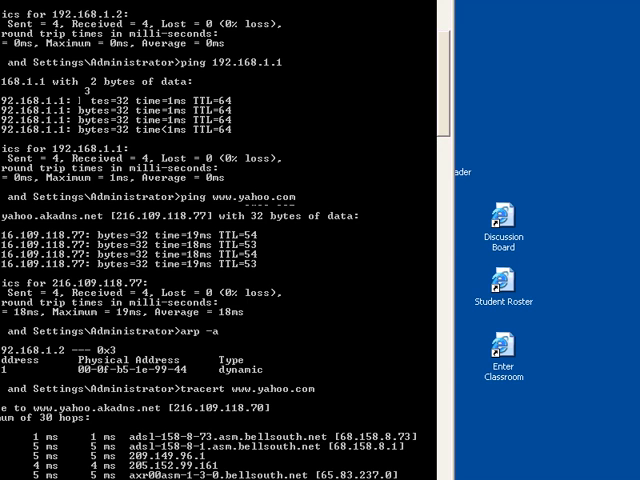
pyautogui.scroll(-3)
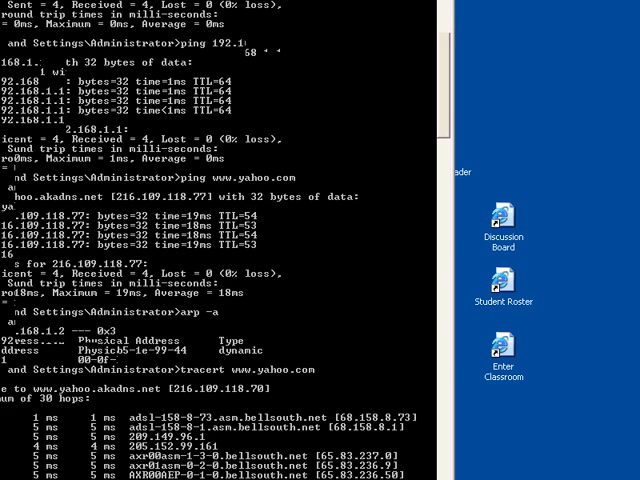